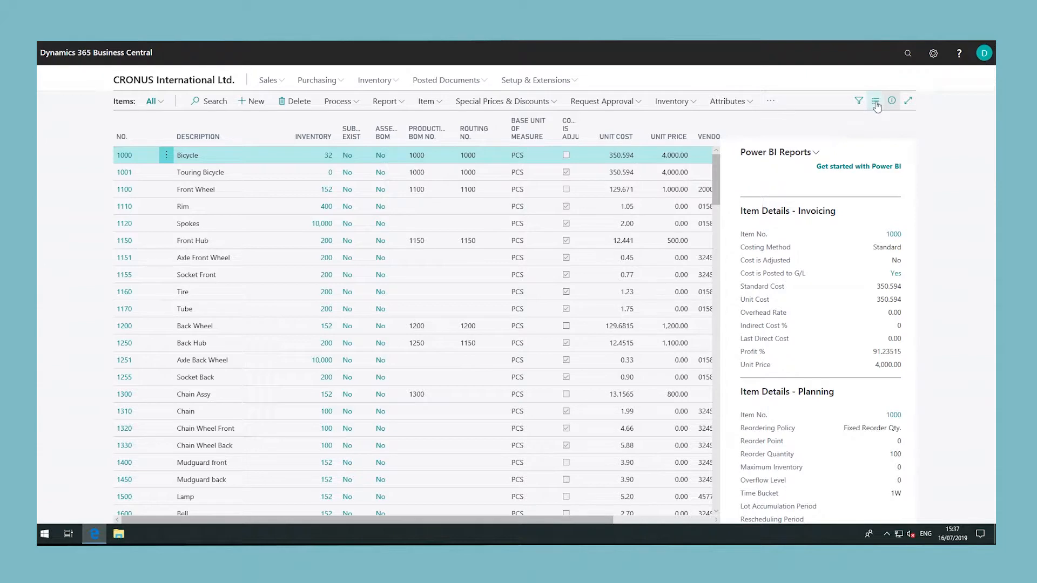
Show the Items list layout choices: List, Tall Tiles and Tiles.
left_click(875, 101)
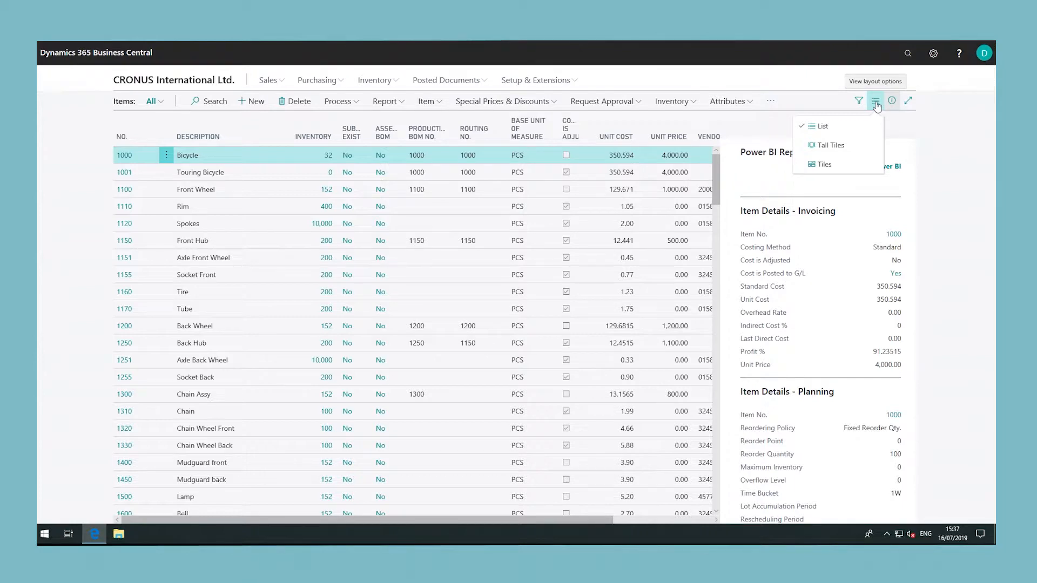
mouse_move(853, 168)
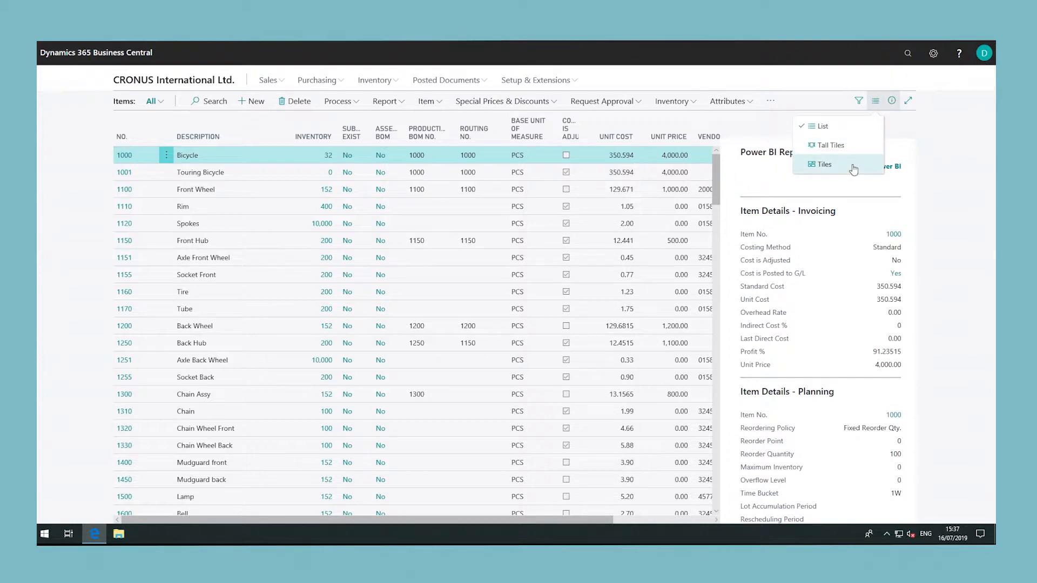
Display the Items list as Tiles and browse the item cards with their pictures.
left_click(823, 164)
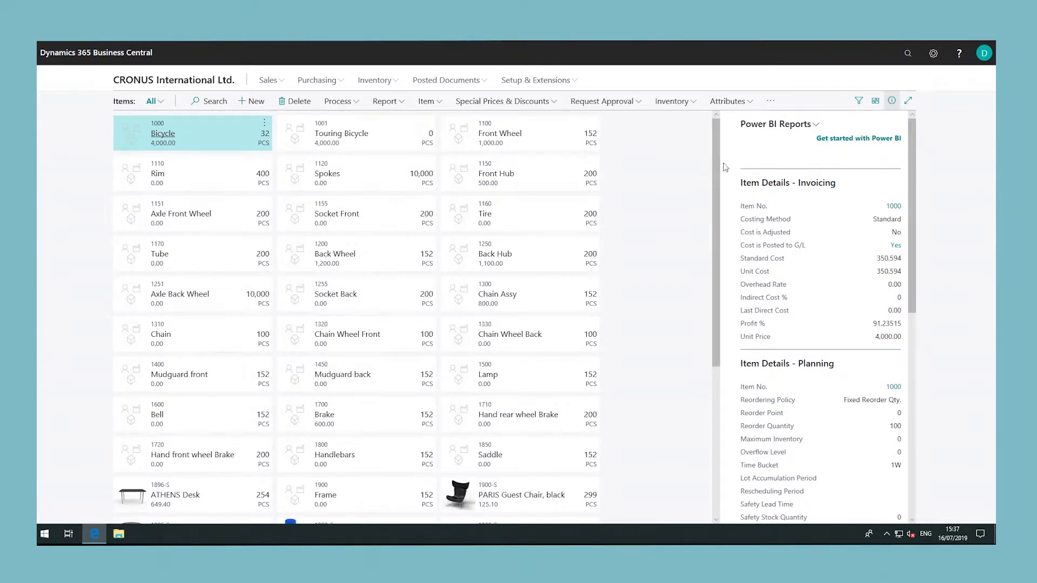
scroll("down", 3)
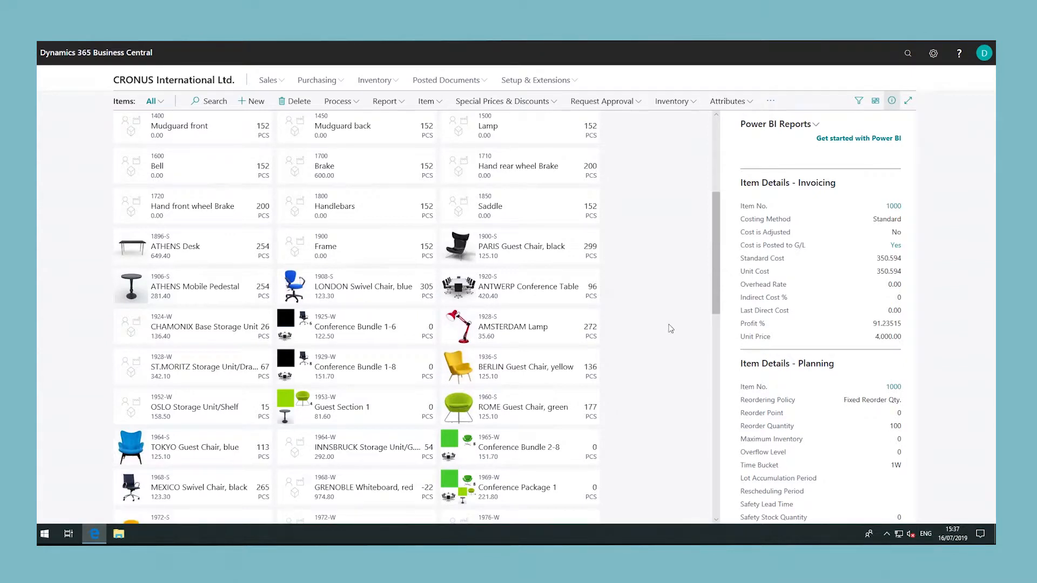
scroll("down", 3)
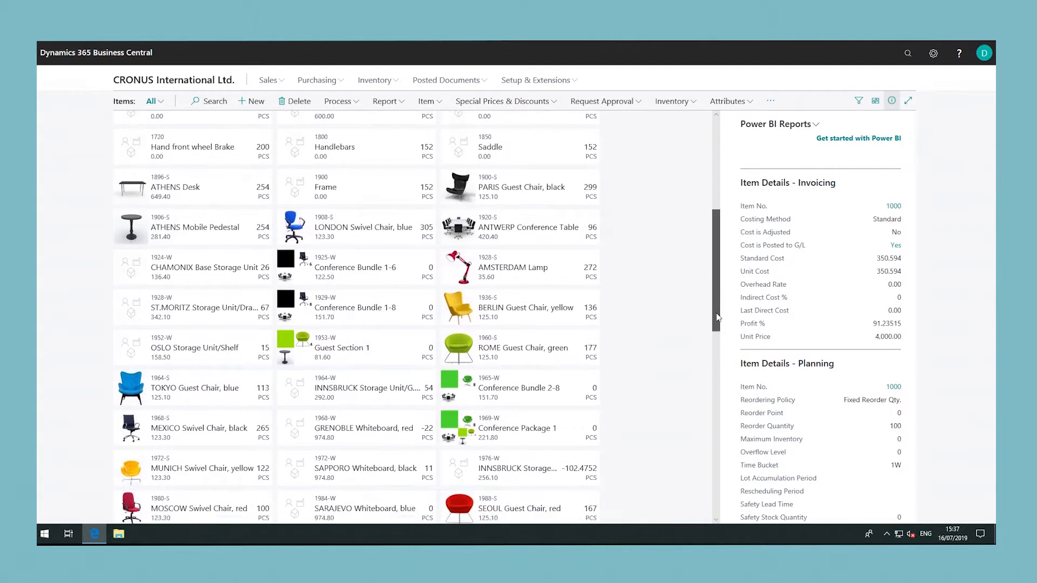
scroll("down", 3)
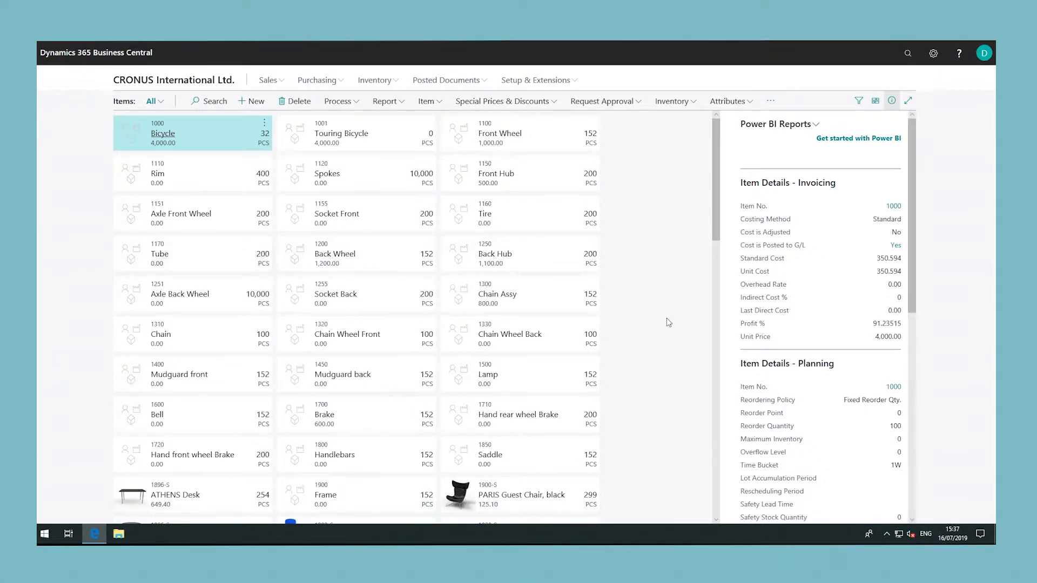
mouse_move(665, 334)
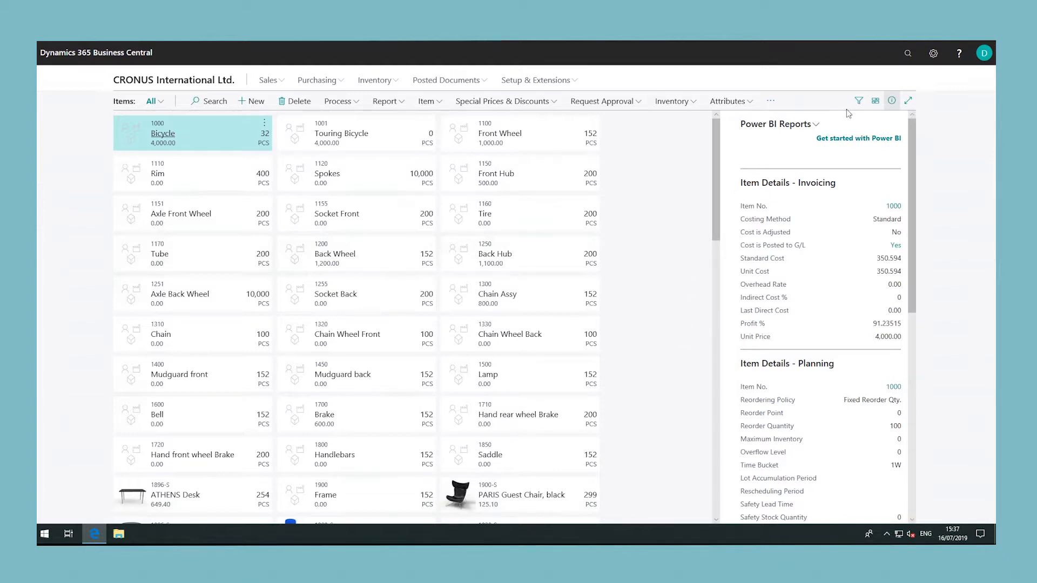
Display the Items list as Tall Tiles with large picture areas.
left_click(874, 101)
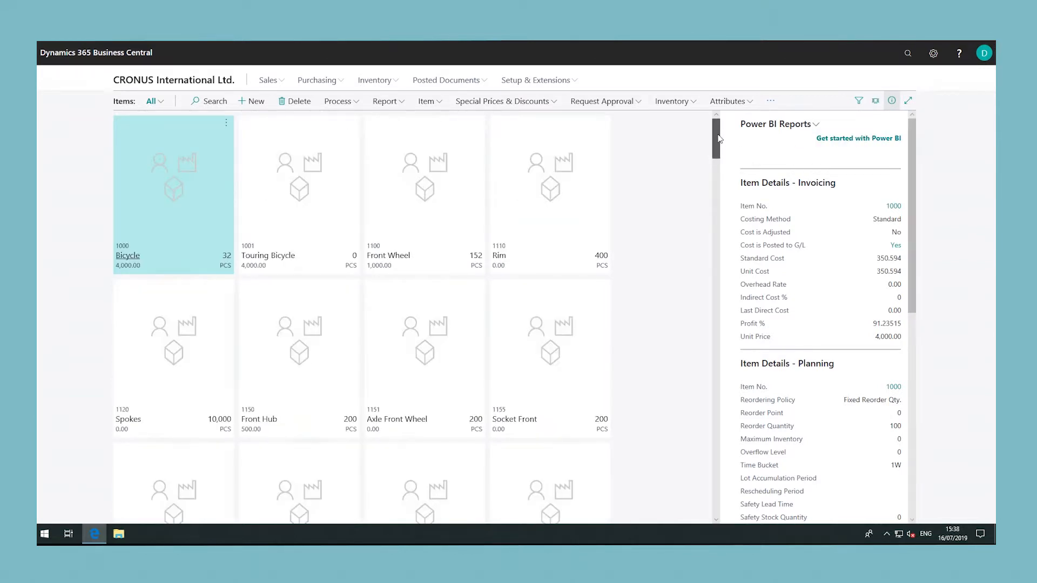
scroll("down", 3)
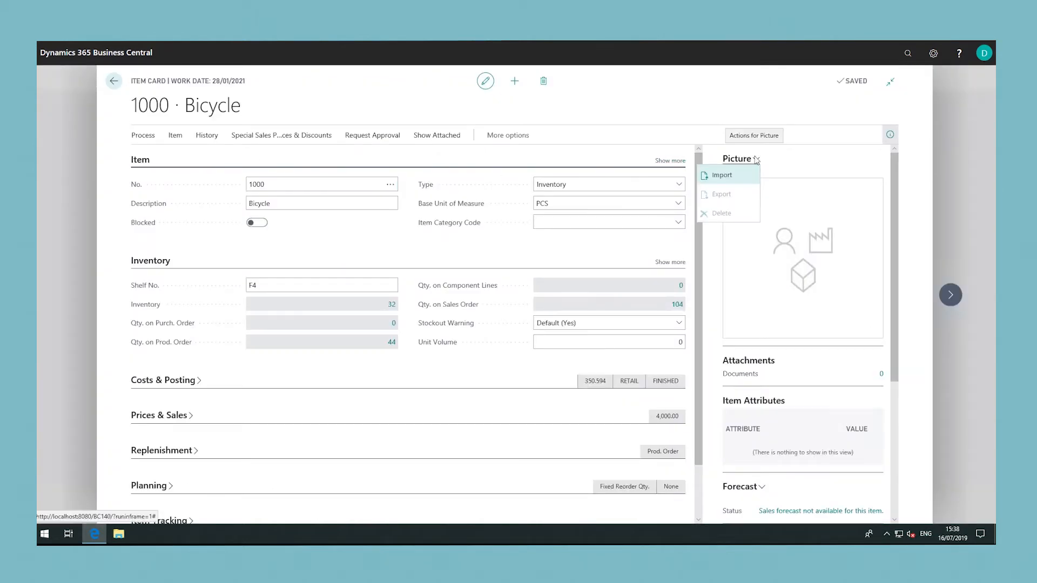
Import the Bicycle image file as the picture for item 1000 Bicycle.
left_click(721, 175)
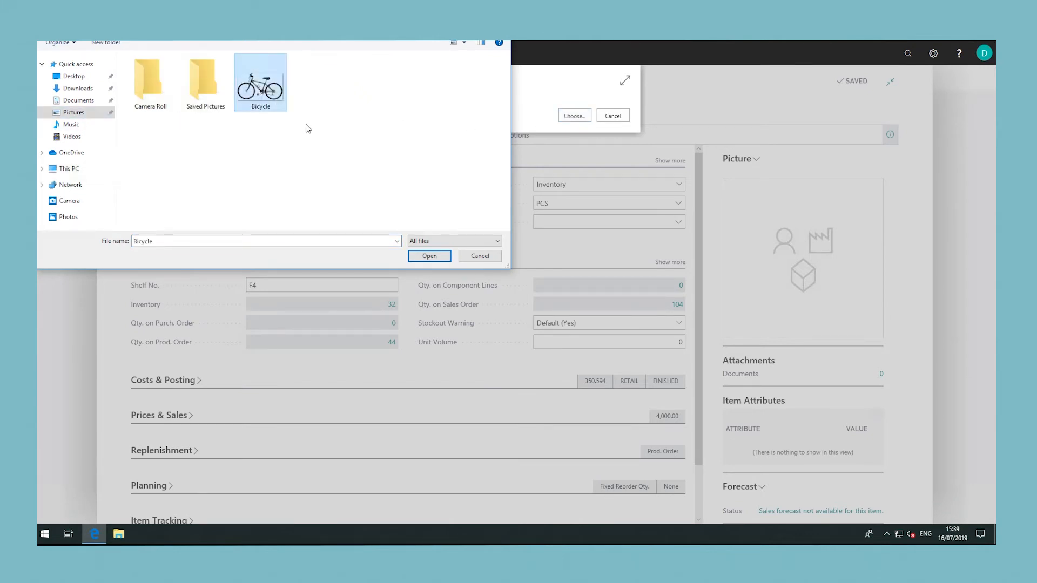
left_click(430, 256)
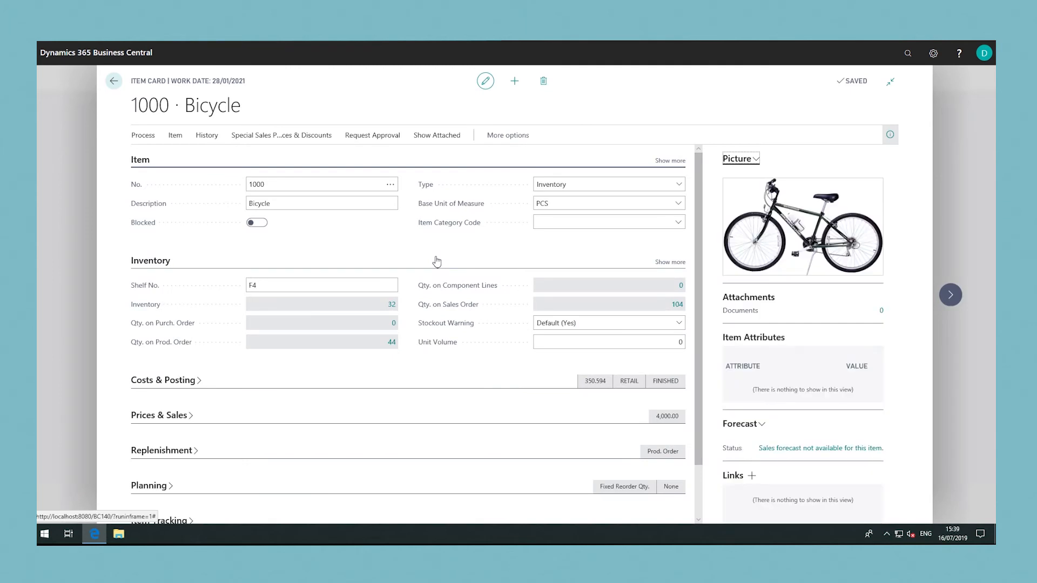